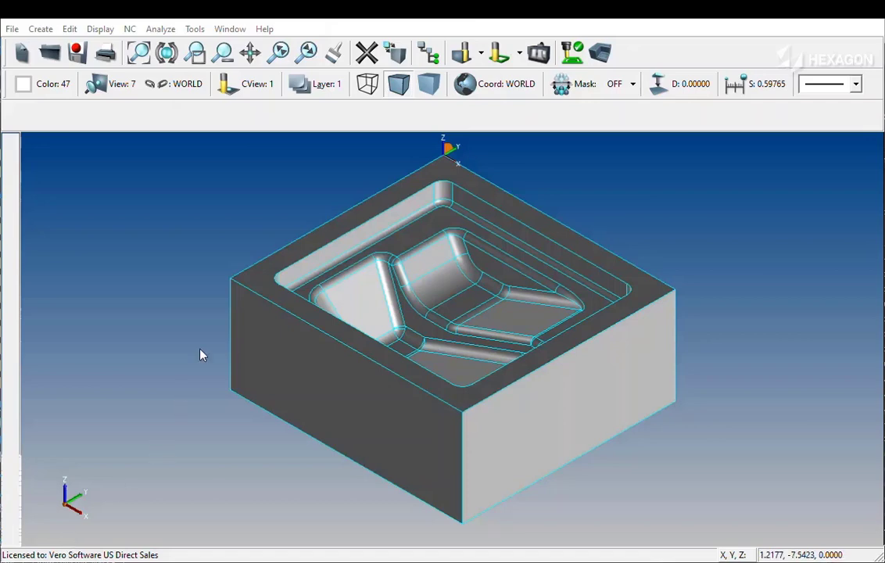
pyautogui.moveTo(460, 196)
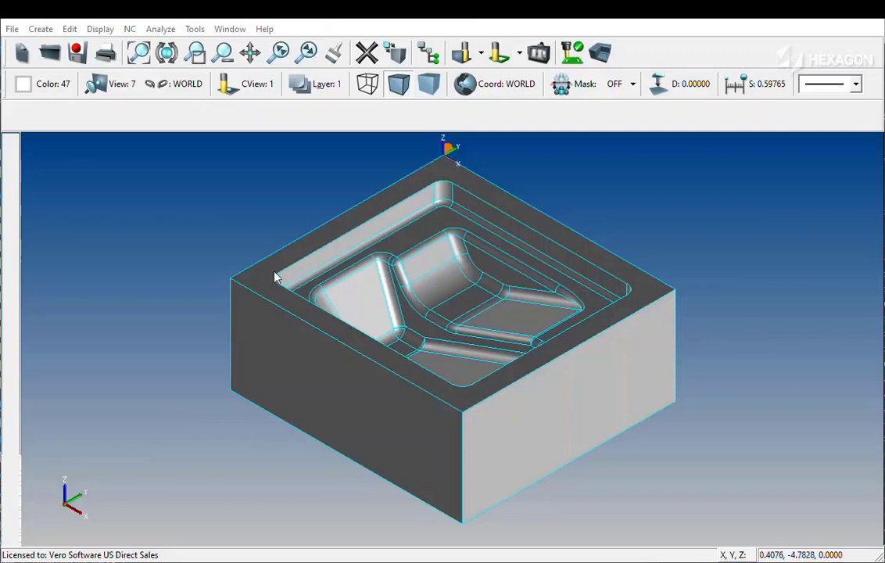
pyautogui.moveTo(224, 229)
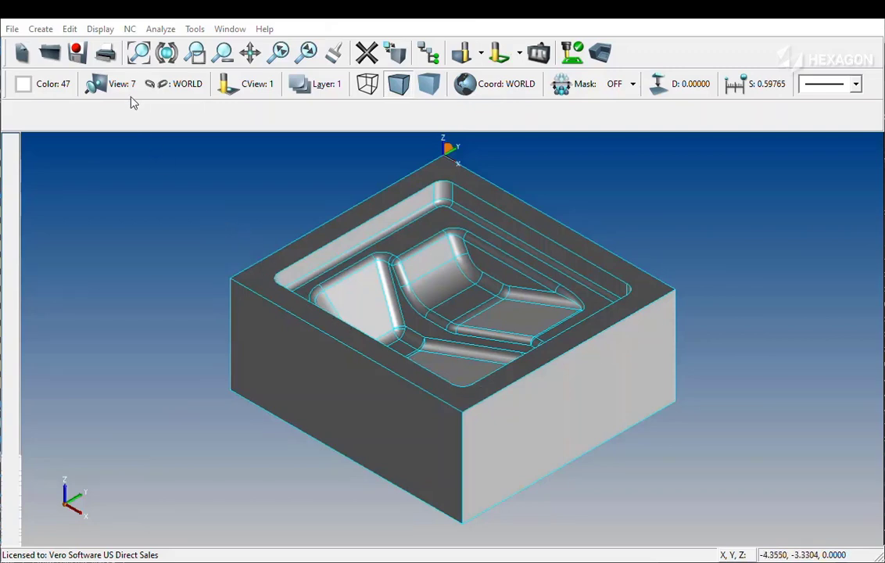
# Step: Start Edit > Color in Chain mode, leaving both chain options at No
pyautogui.click(70, 29)
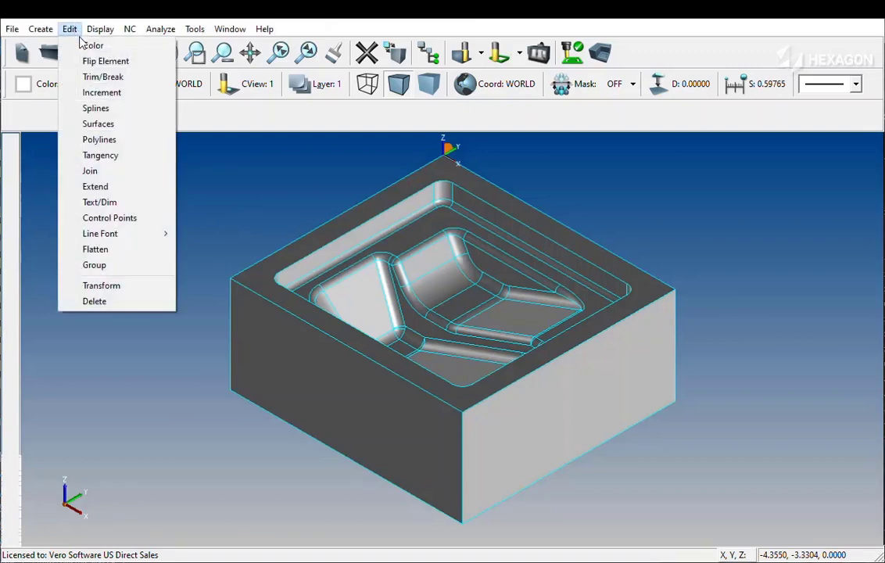
pyautogui.click(94, 44)
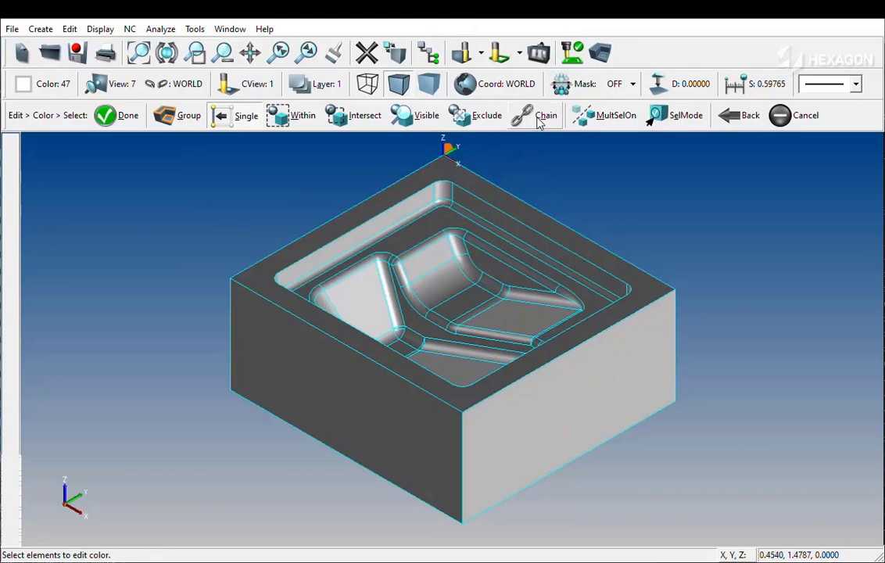
pyautogui.click(543, 115)
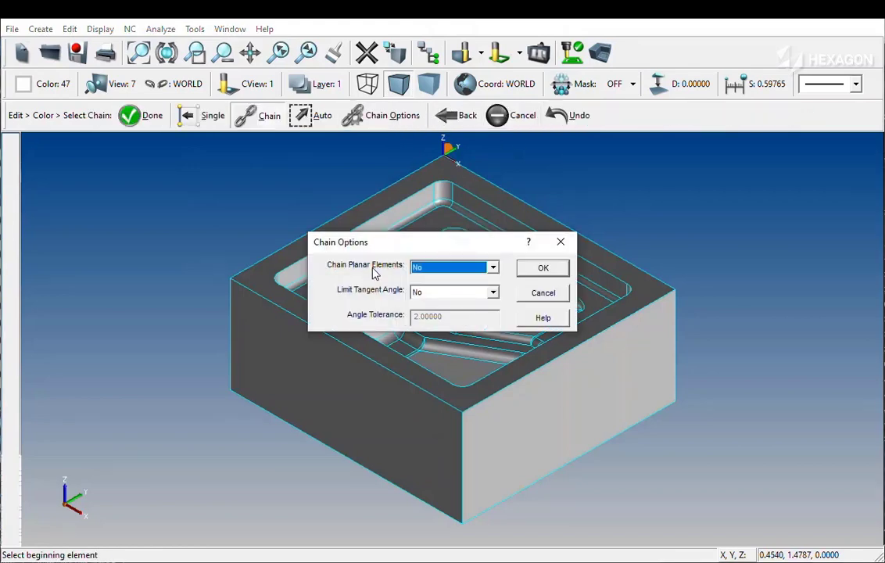
pyautogui.moveTo(375, 302)
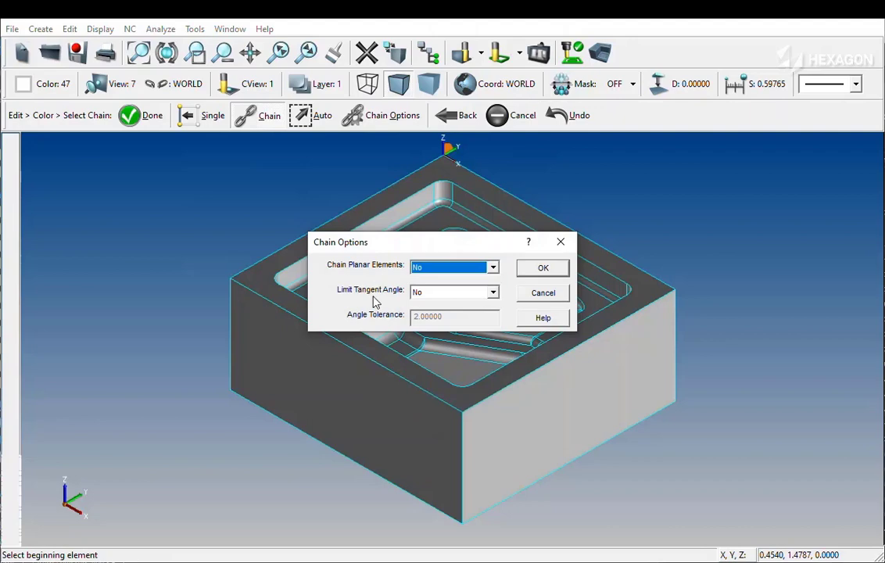
pyautogui.moveTo(501, 300)
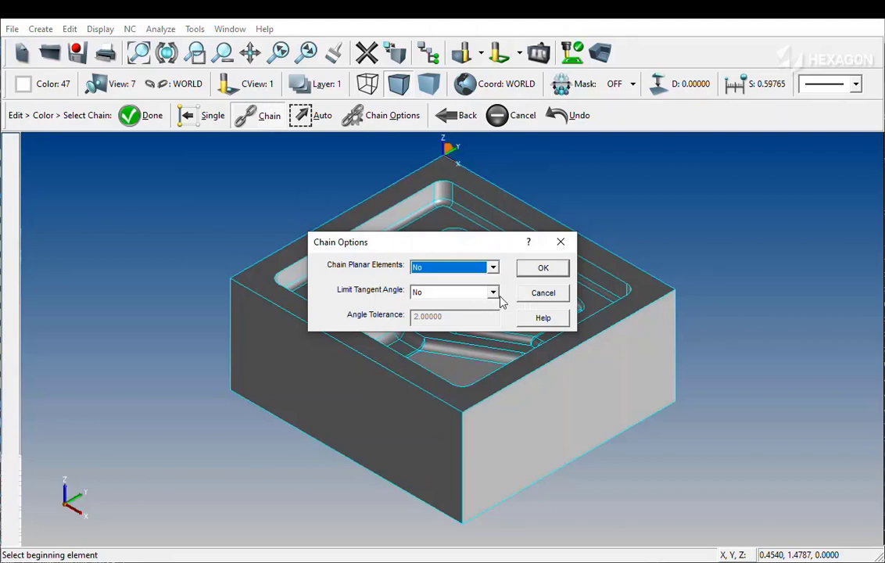
pyautogui.click(542, 267)
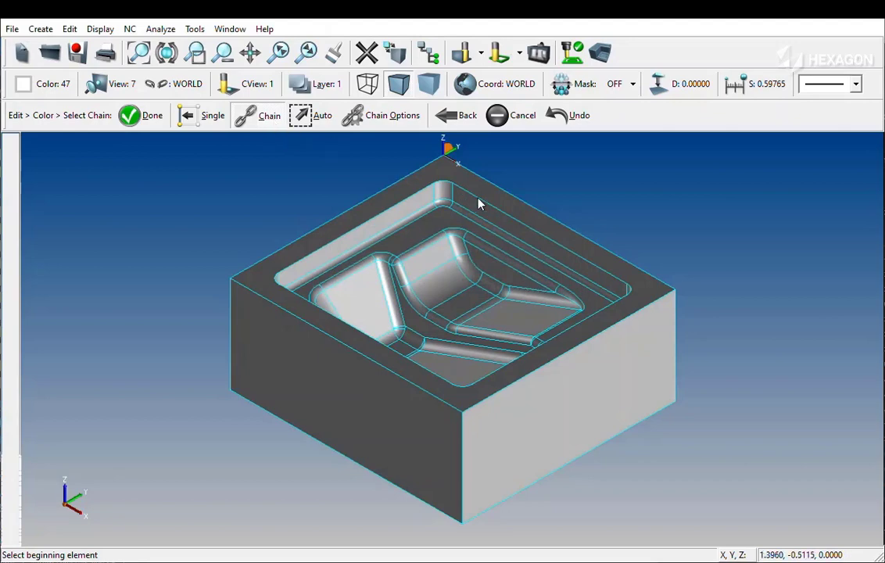
# Step: Chain along the pocket's top edge, stopping at the corner branch point
pyautogui.click(454, 182)
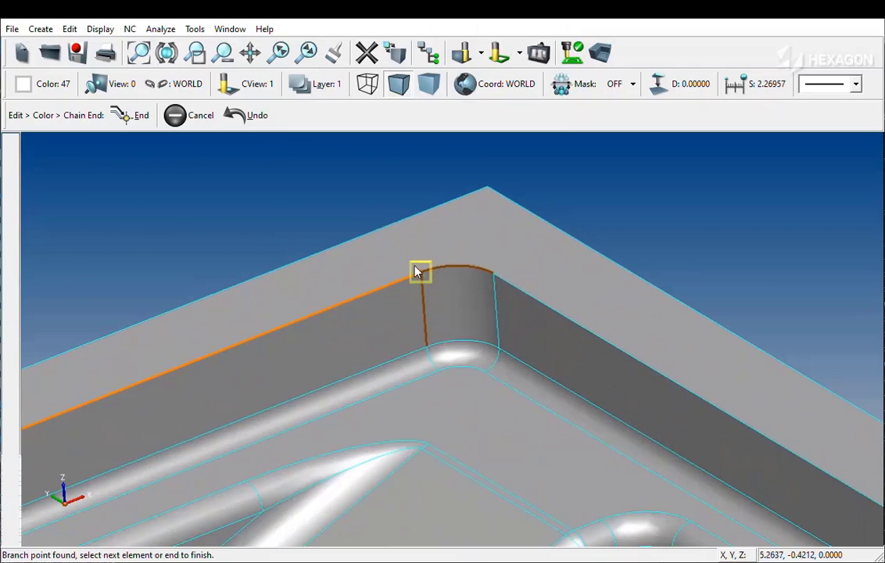
pyautogui.moveTo(423, 349)
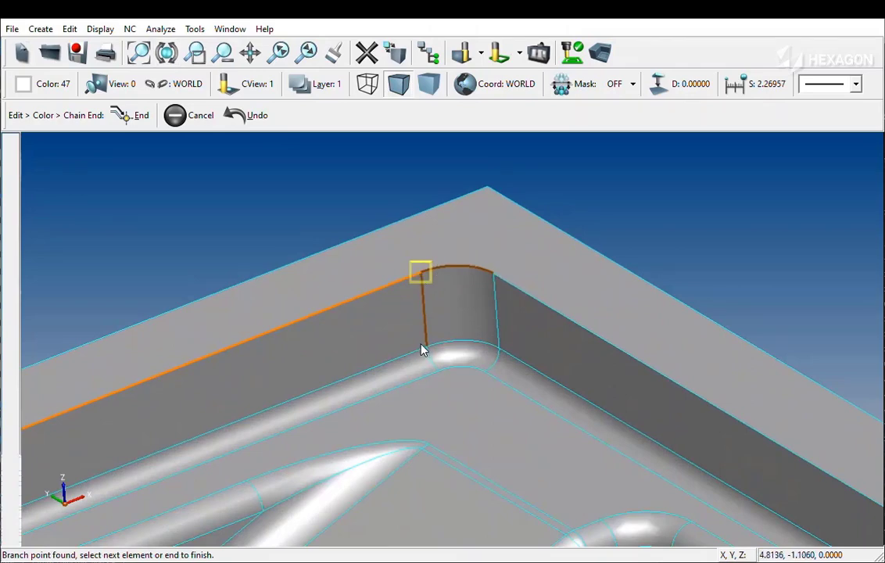
pyautogui.click(493, 273)
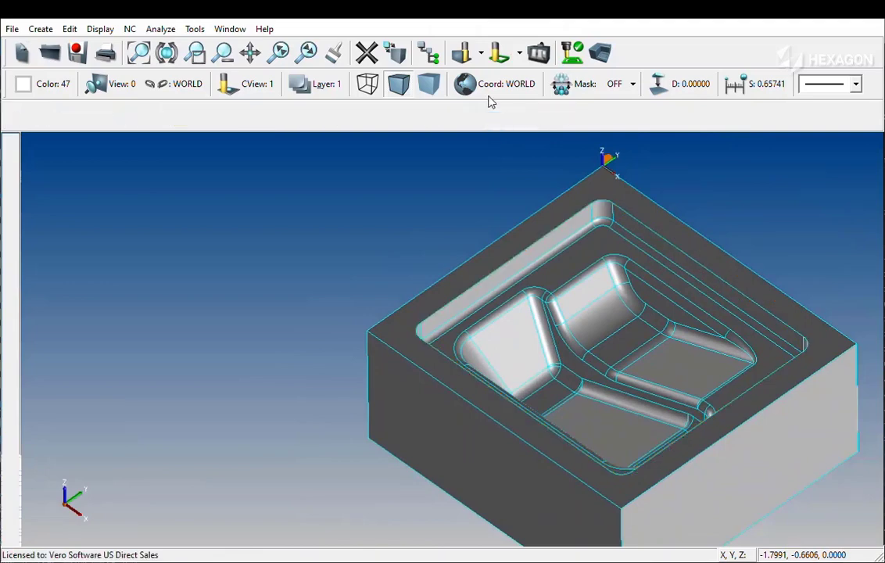
# Step: Restart Edit > Color > Chain with Chain Planar Elements set to Yes
pyautogui.click(70, 28)
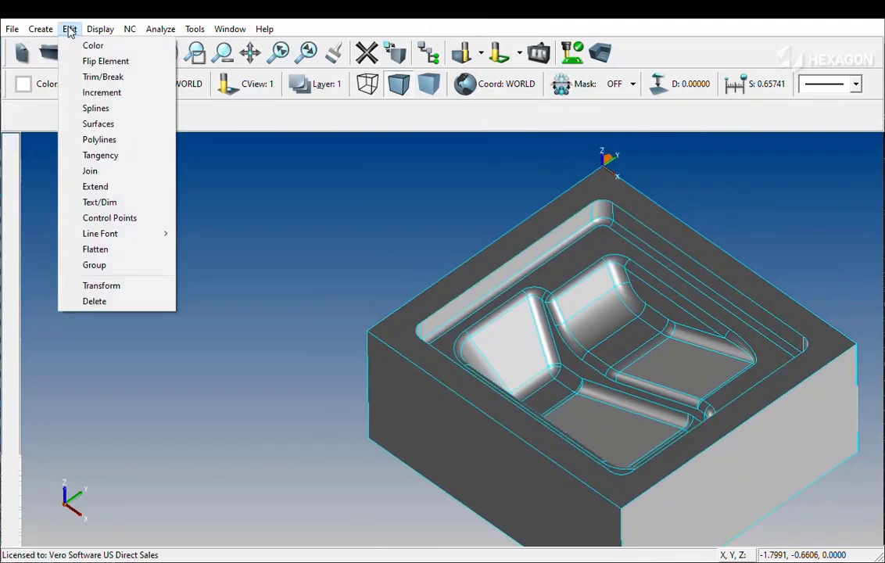
pyautogui.click(98, 44)
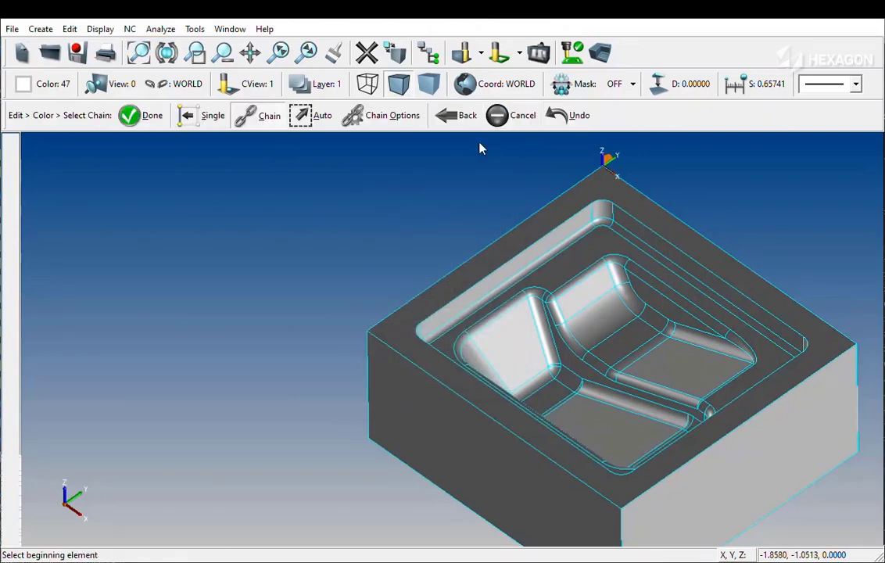
pyautogui.click(389, 115)
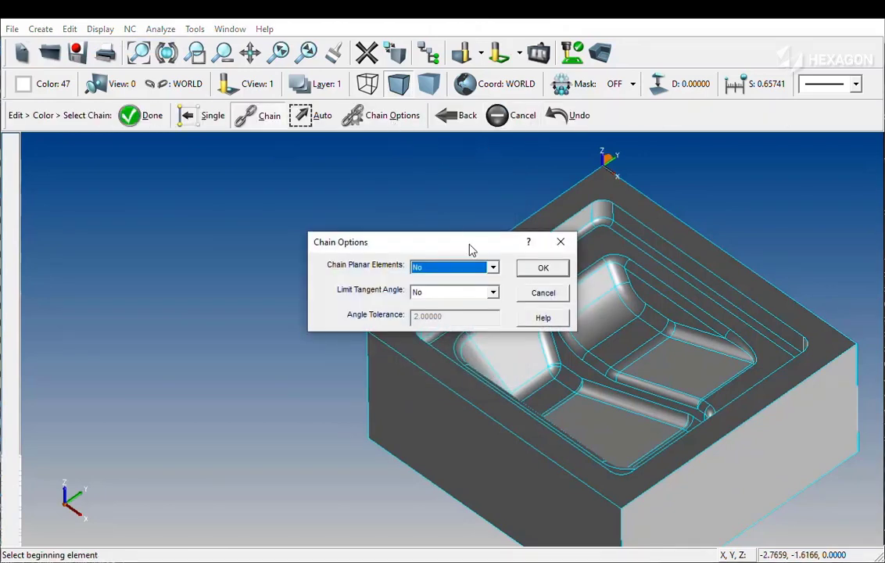
pyautogui.click(491, 292)
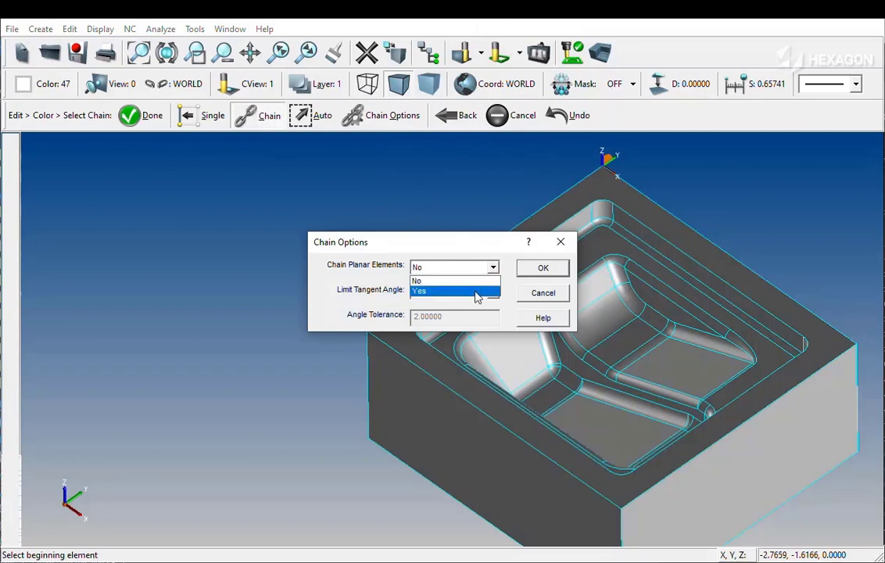
pyautogui.click(419, 290)
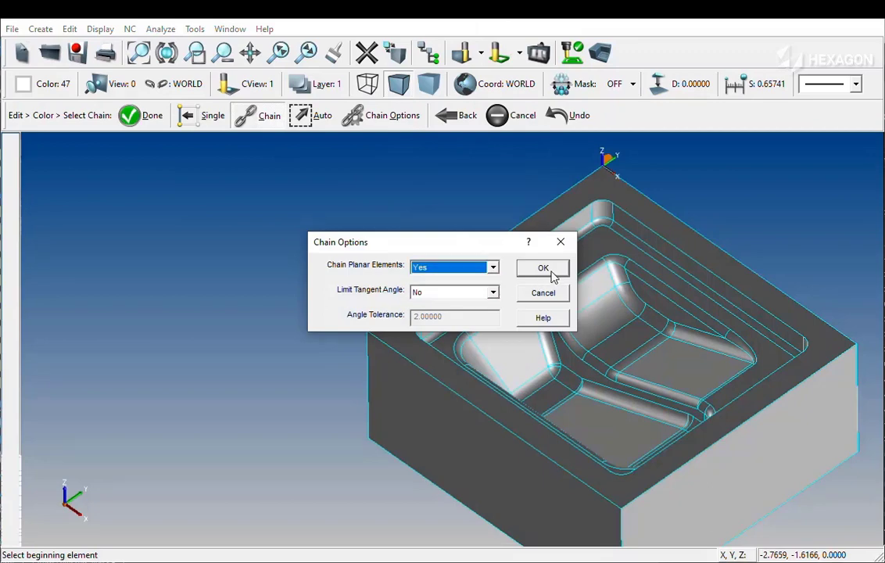
pyautogui.click(541, 267)
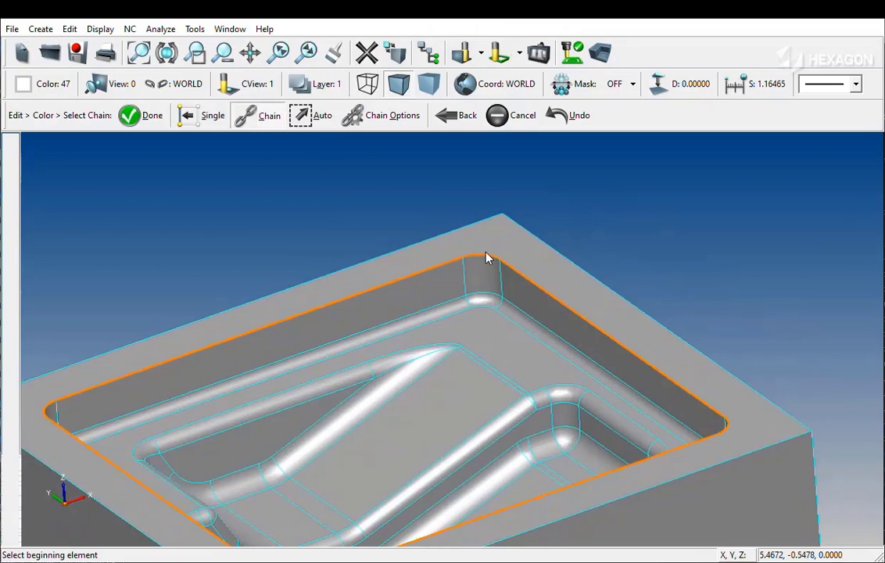
pyautogui.moveTo(471, 174)
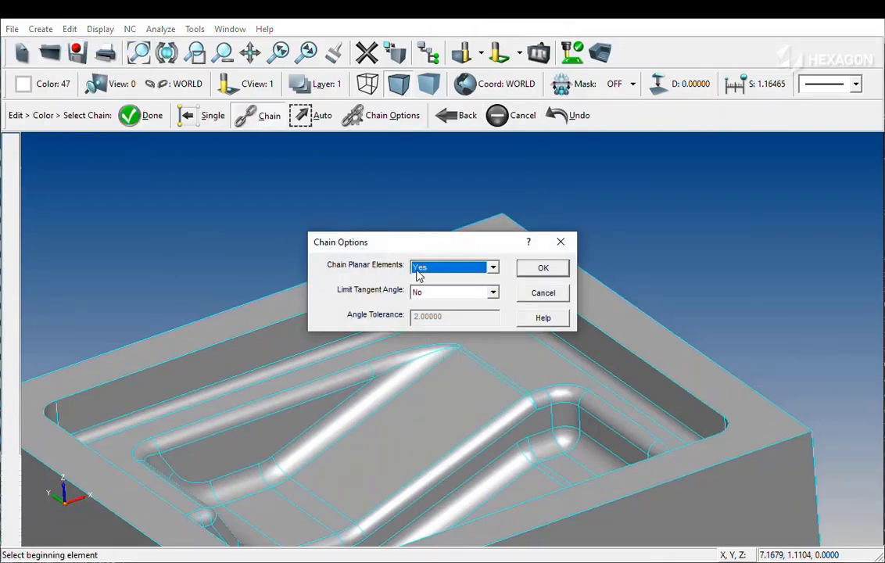
# Step: Close the chain options and pick the pocket's top edge to chain the full rim
pyautogui.click(542, 267)
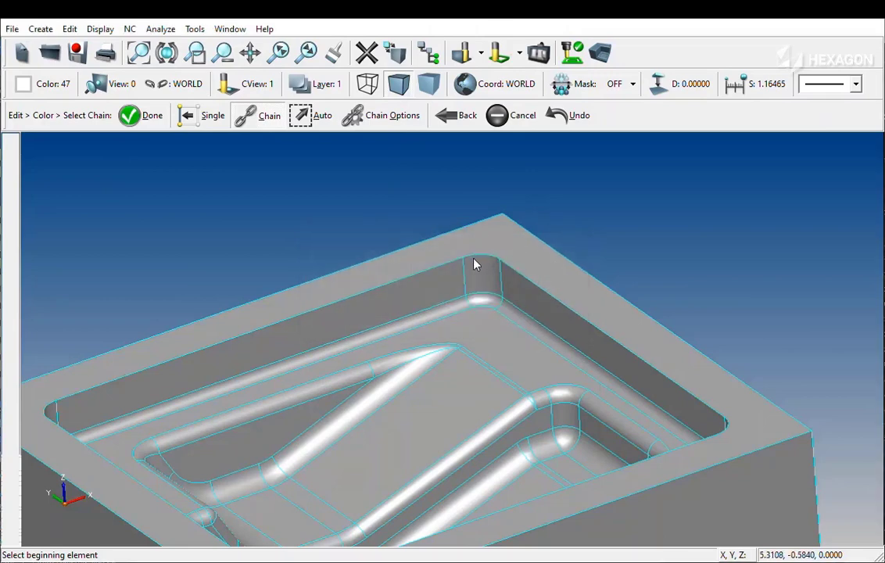
pyautogui.moveTo(476, 260)
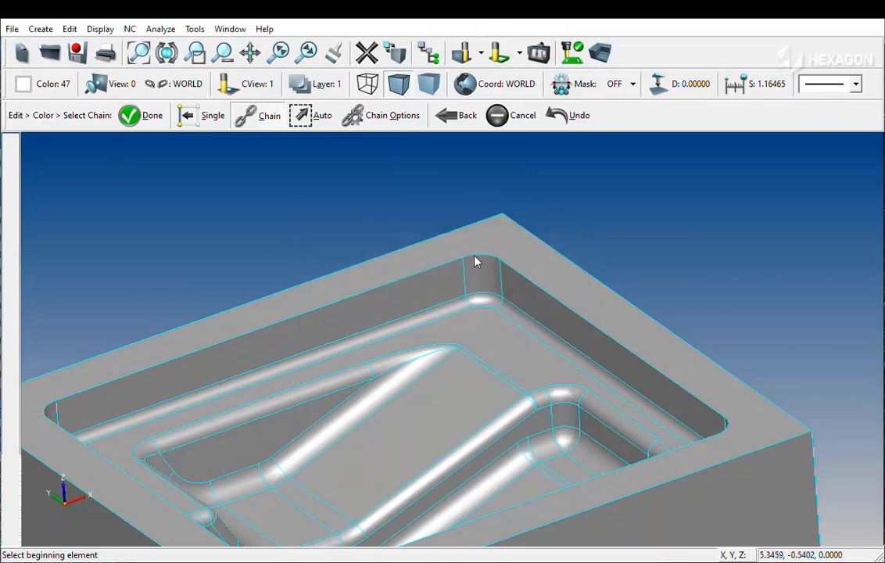
pyautogui.click(464, 256)
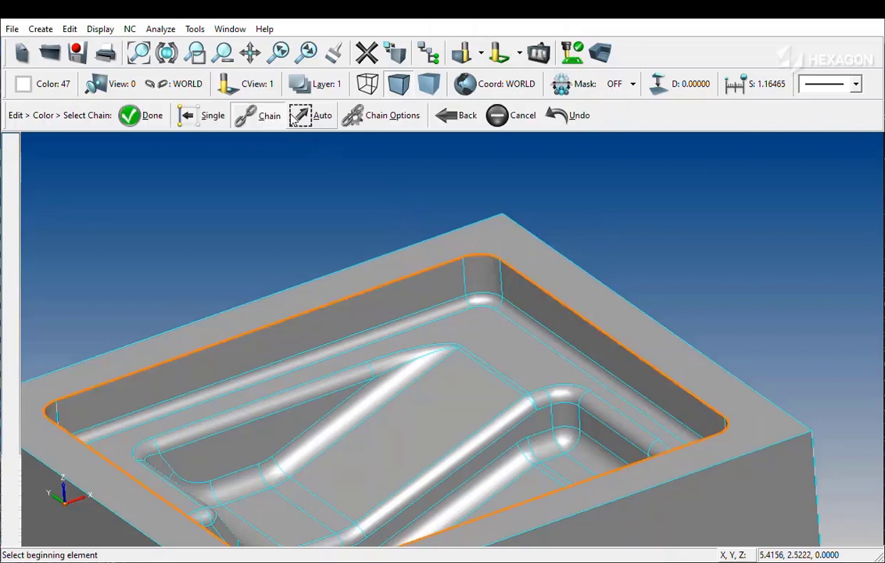
pyautogui.moveTo(300, 115)
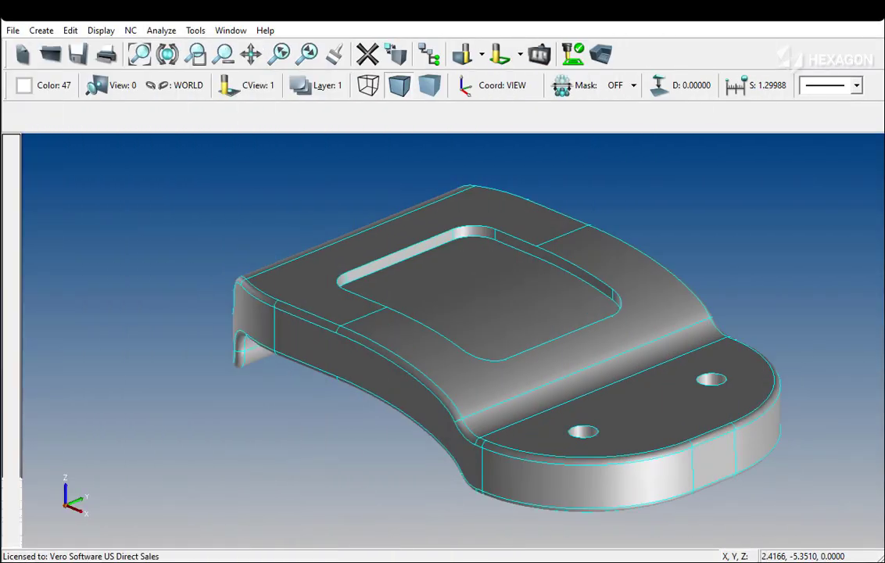
pyautogui.moveTo(222, 290)
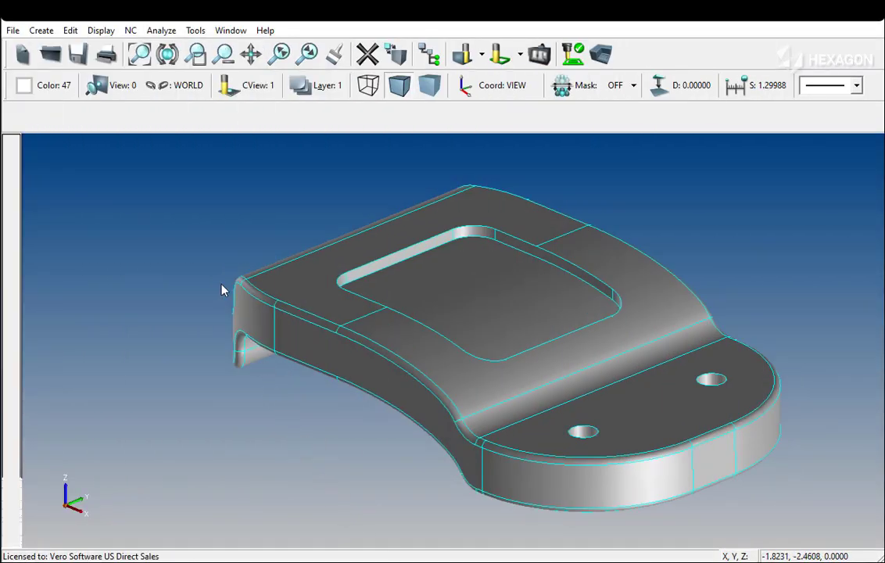
# Step: Start an NC > 5 Axis > Trim, keeping both chain options at No
pyautogui.click(131, 30)
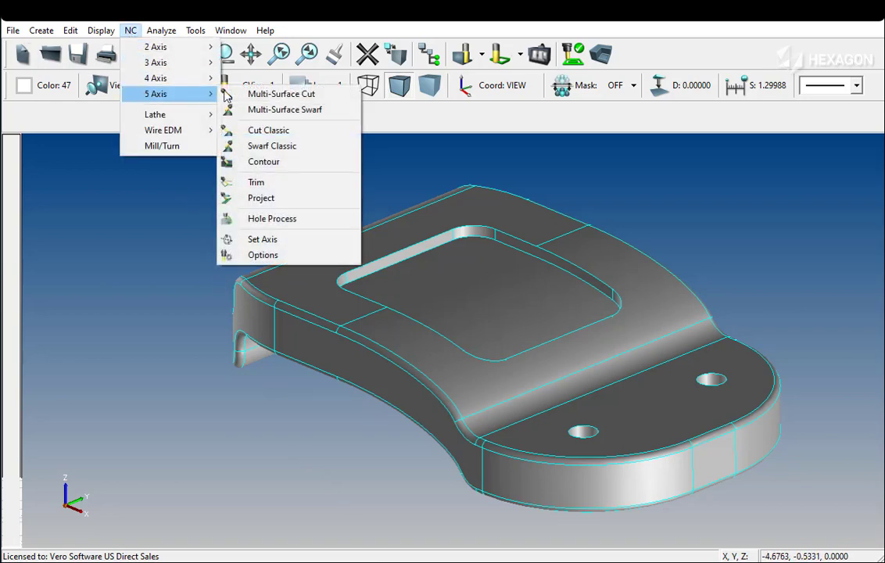
pyautogui.click(256, 181)
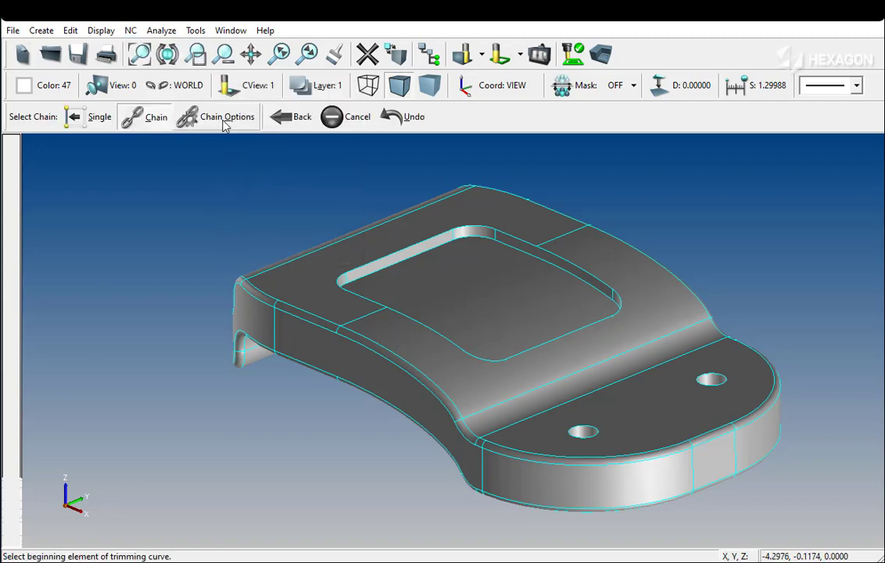
pyautogui.click(226, 117)
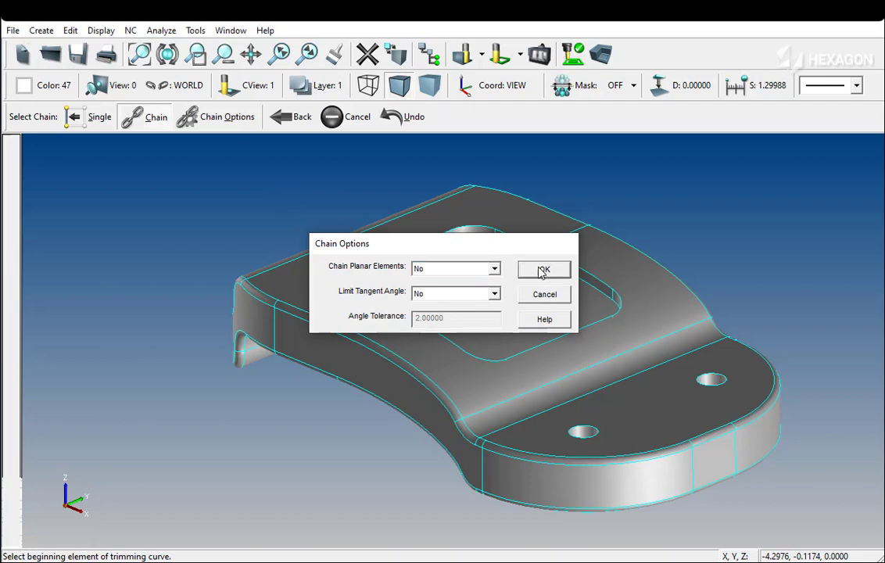
pyautogui.click(543, 270)
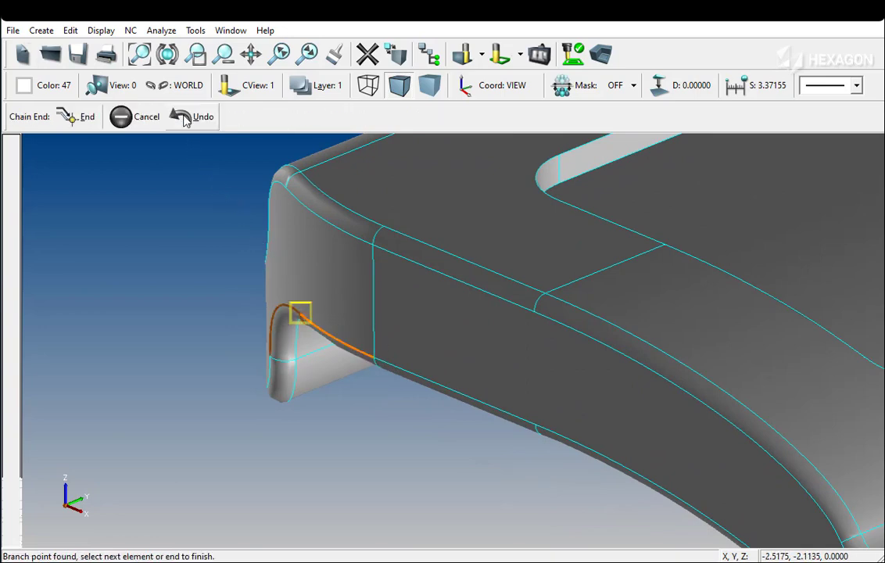
pyautogui.moveTo(196, 281)
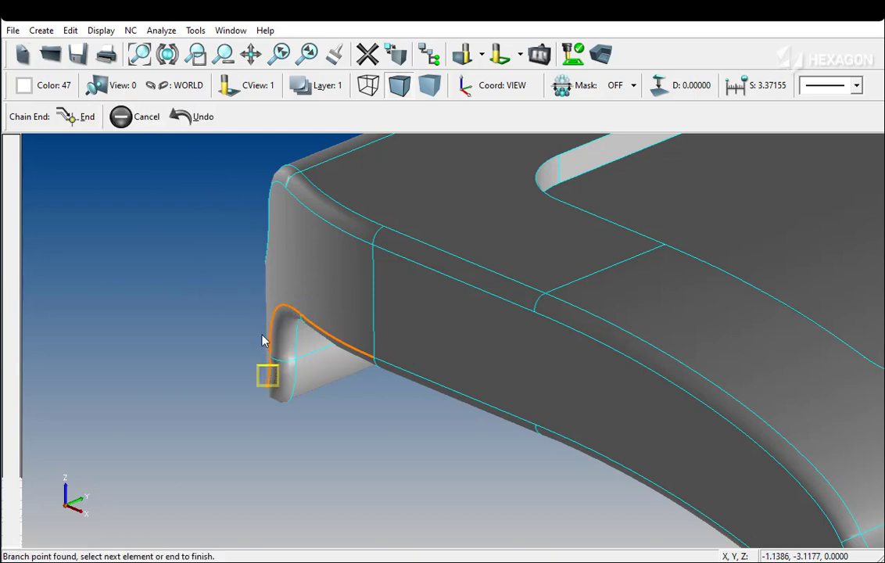
# Step: In wireframe, extend the chain along the side and long edges, then cancel it
pyautogui.click(368, 85)
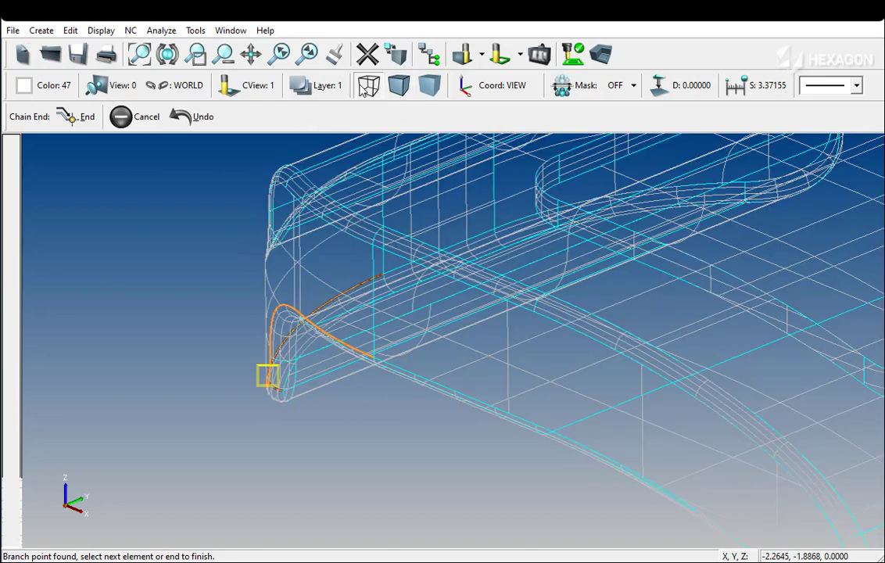
pyautogui.click(380, 272)
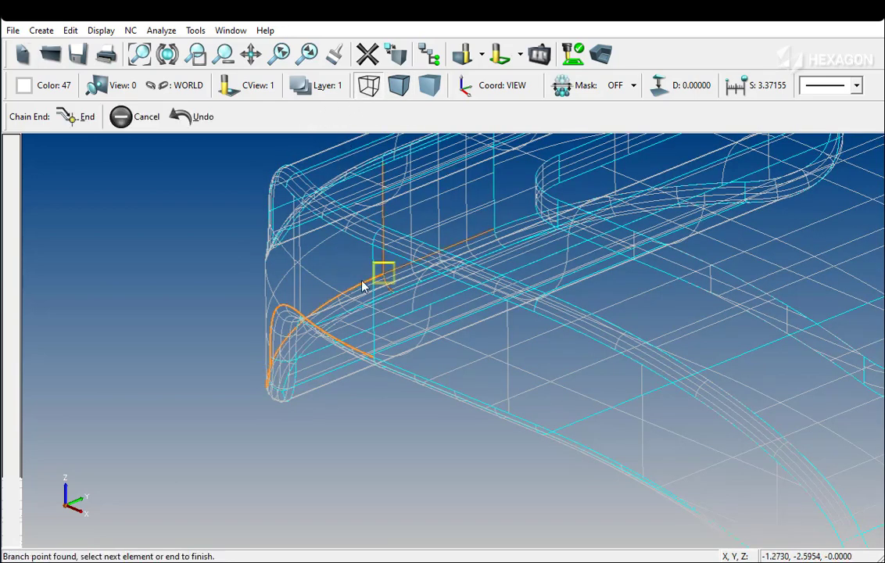
pyautogui.click(744, 181)
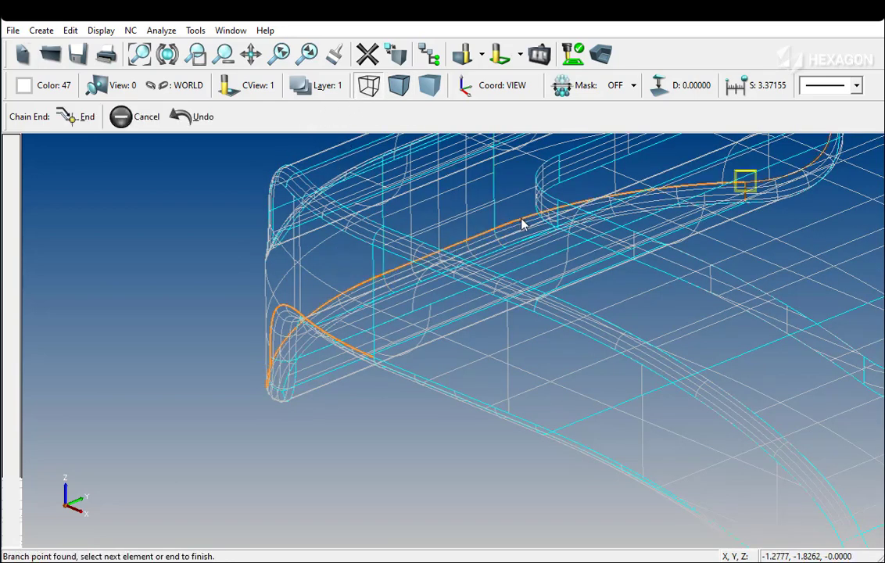
pyautogui.moveTo(242, 156)
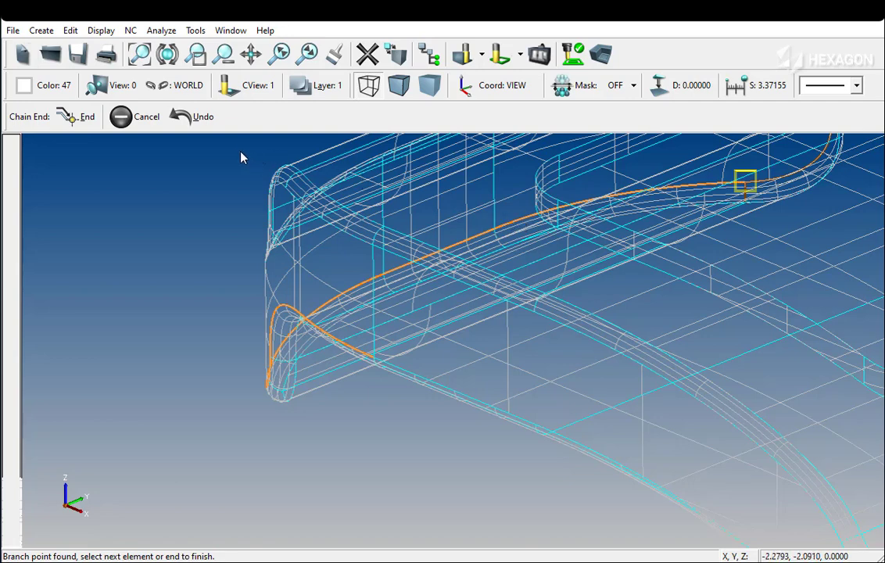
pyautogui.click(126, 116)
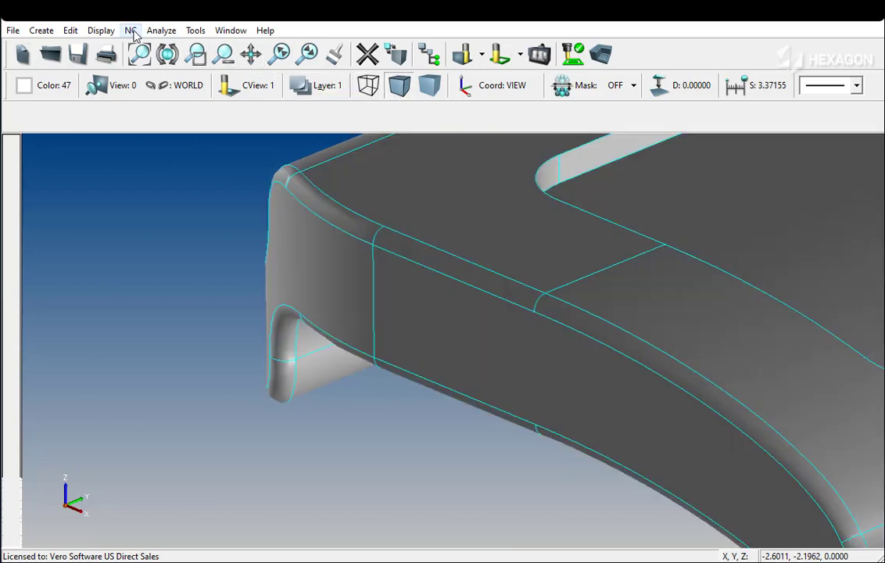
# Step: Restart the 5-axis trim with Limit Tangent Angle on at 2.00000, picking the starting edge
pyautogui.click(130, 29)
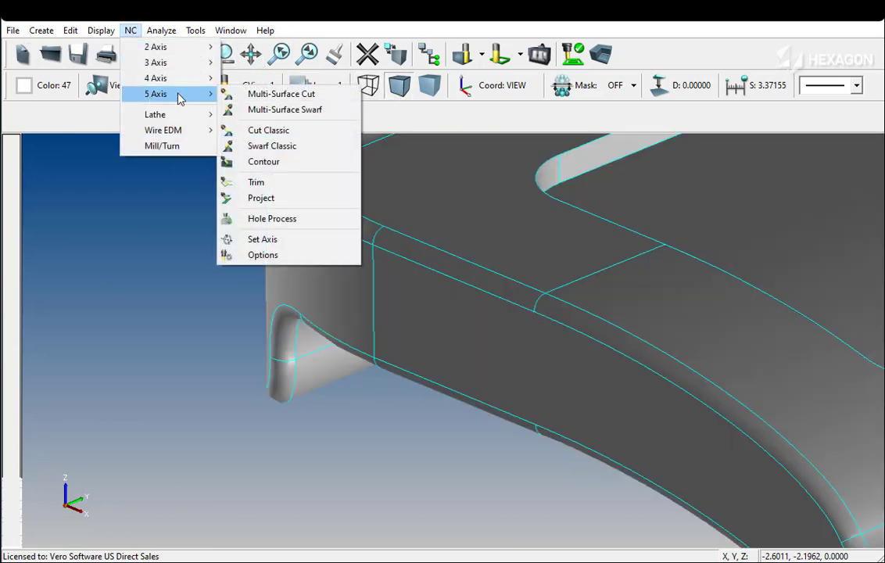
pyautogui.click(255, 181)
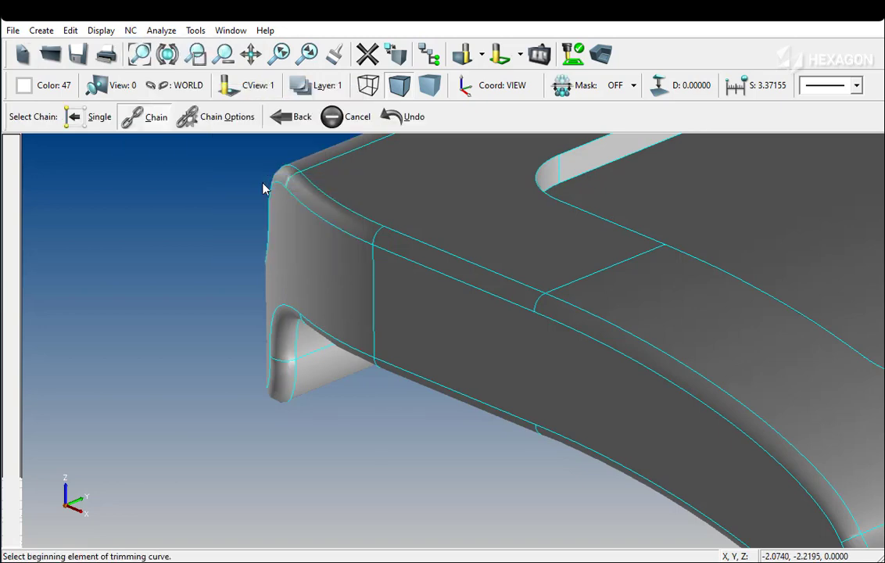
pyautogui.click(226, 116)
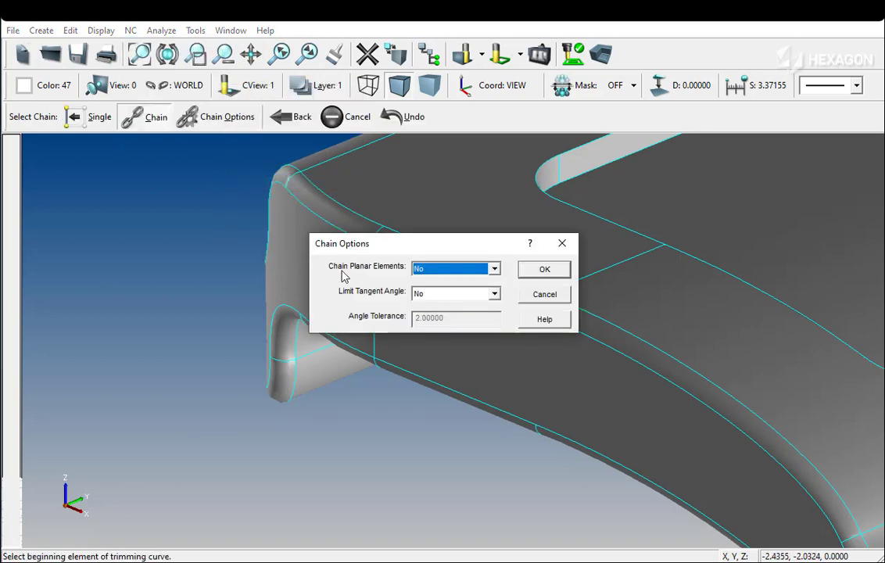
pyautogui.click(493, 293)
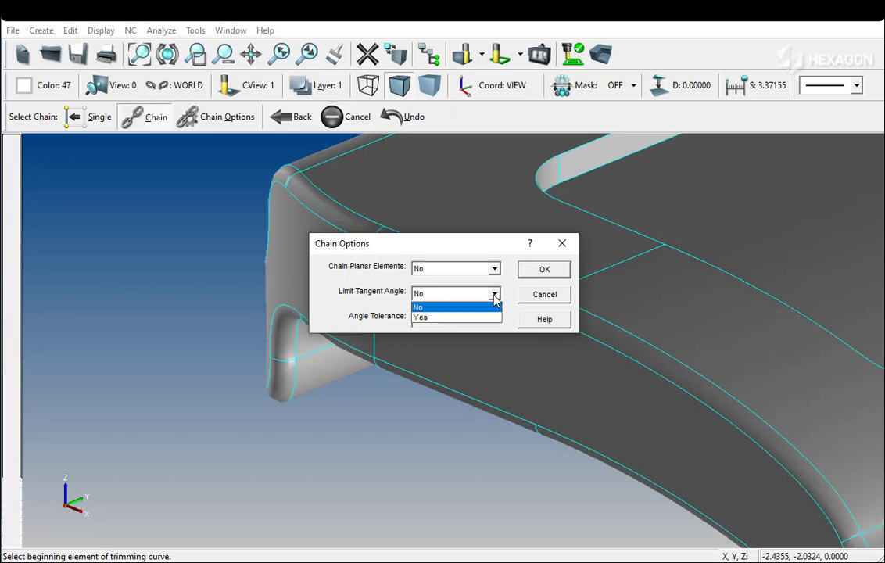
pyautogui.click(421, 317)
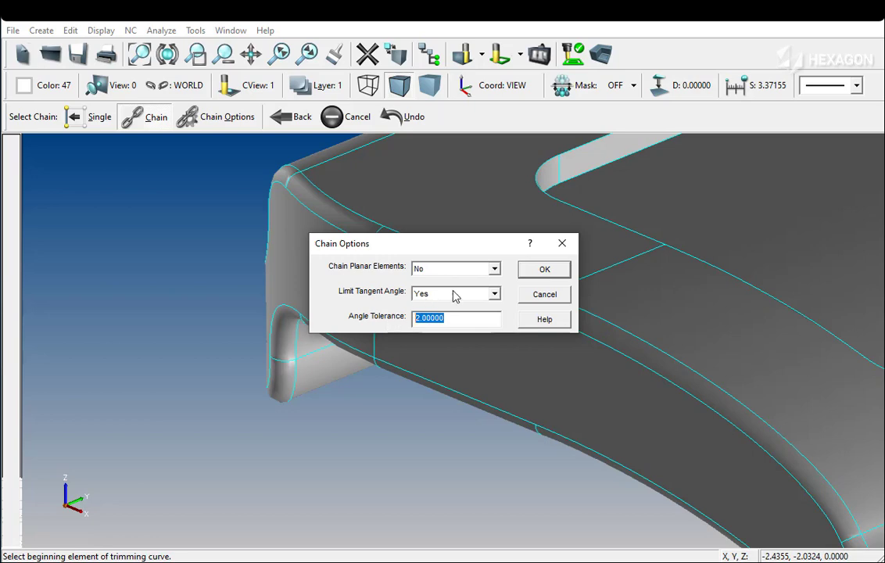
pyautogui.click(544, 269)
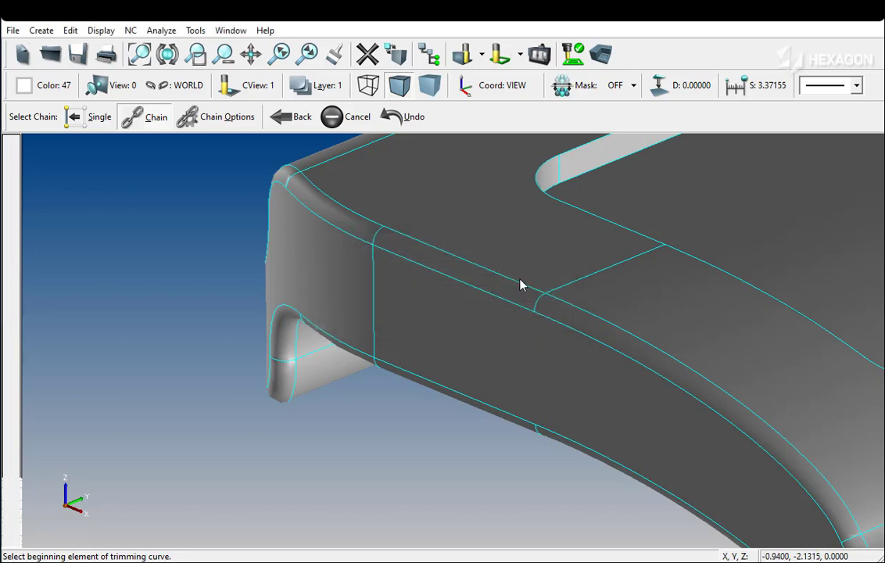
pyautogui.click(372, 355)
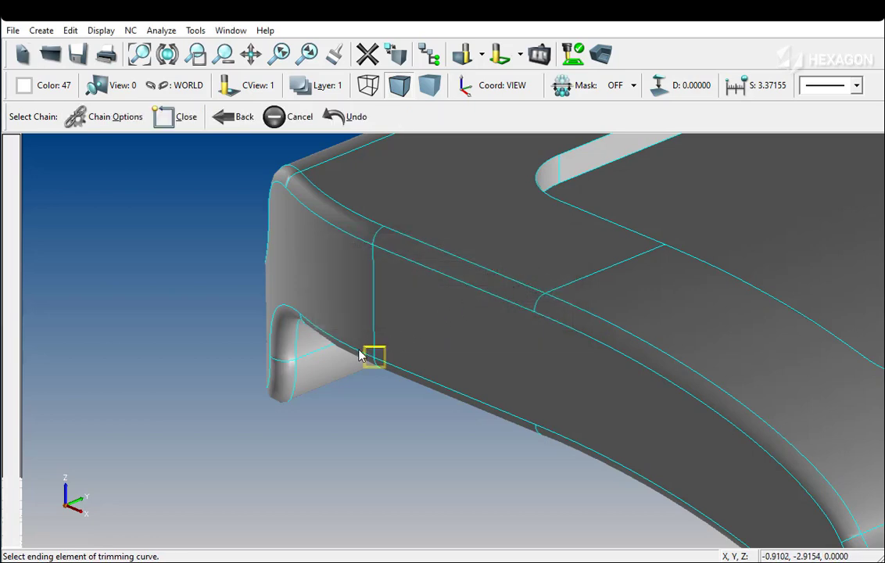